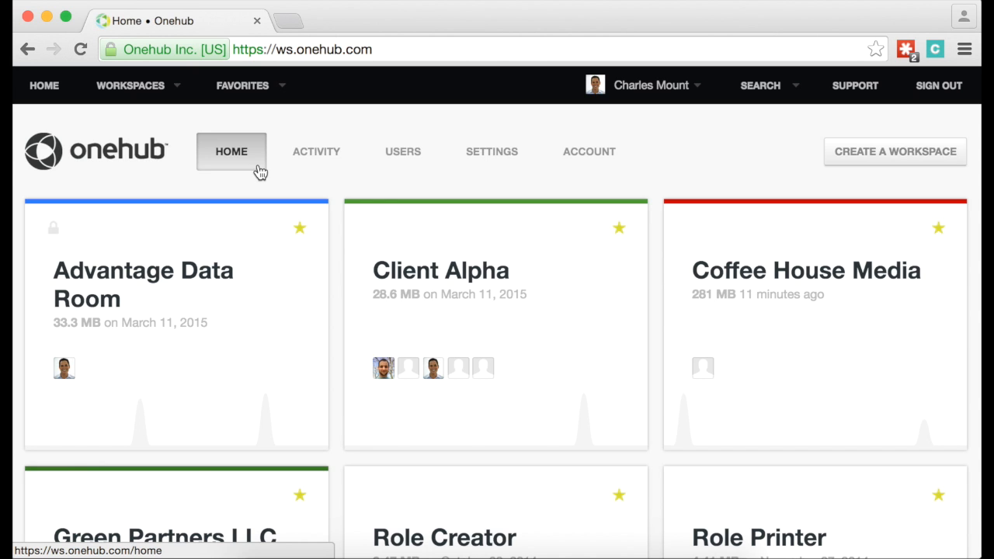
# Step: Open the Coffee House Media workspace from the Home page's workspace list
pyautogui.scroll(-3)
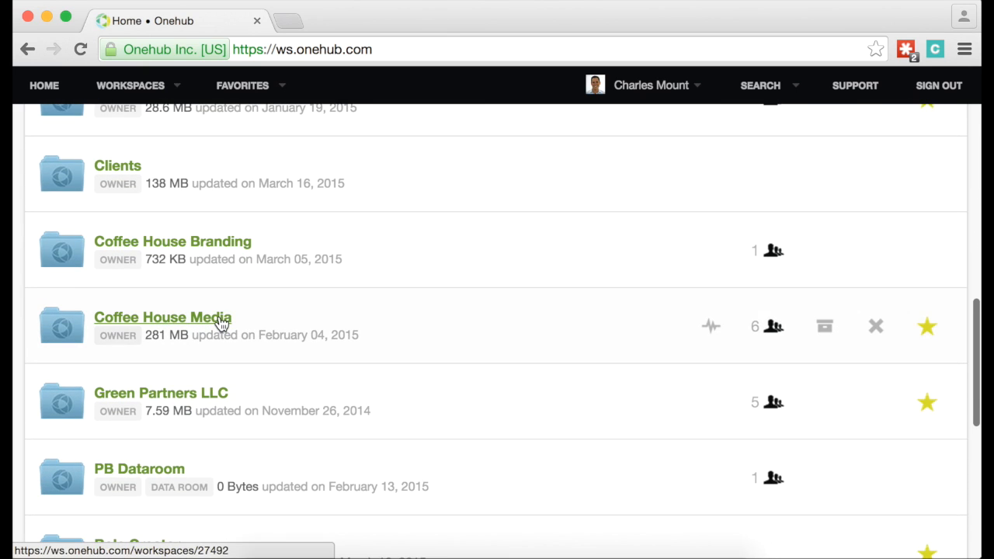
pyautogui.click(163, 317)
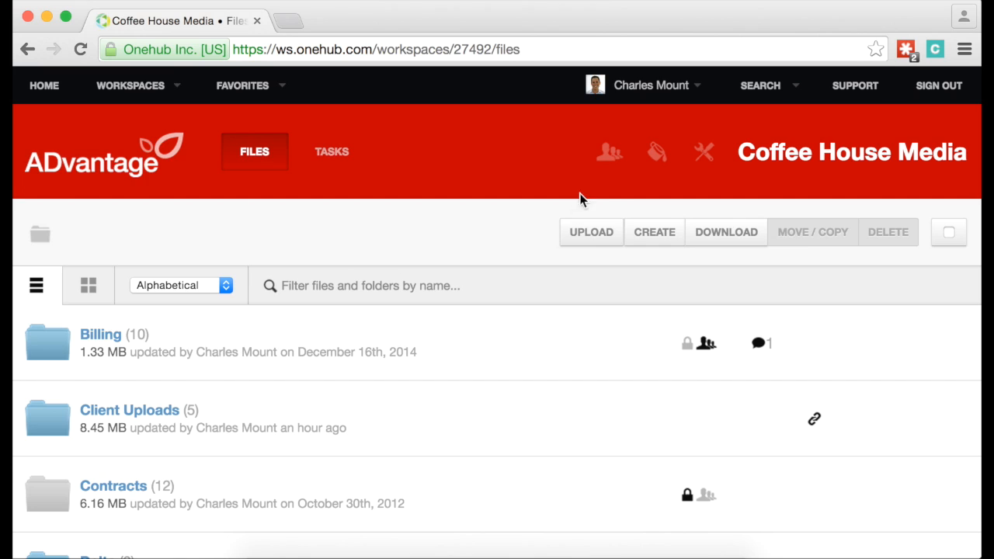
pyautogui.moveTo(609, 151)
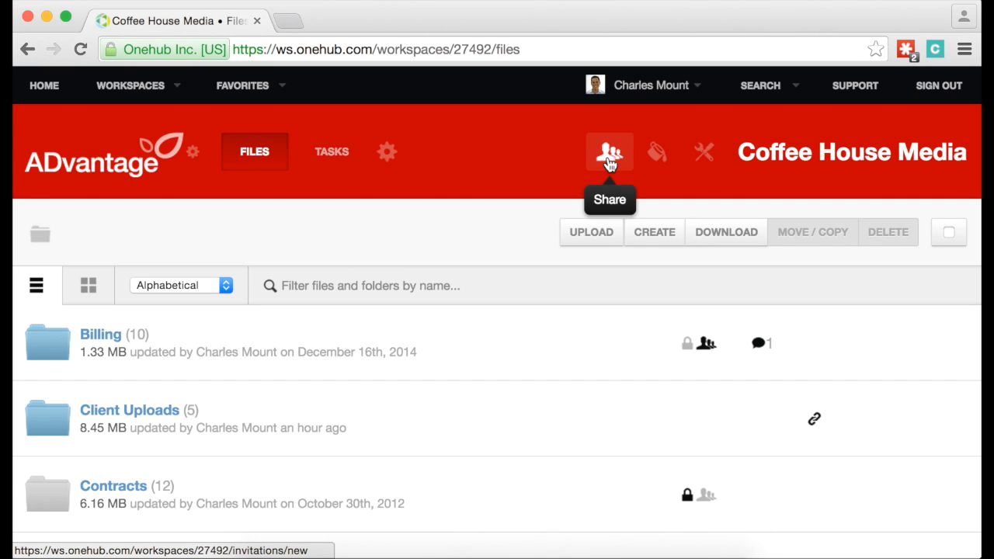
# Step: Bring up Invite Users for the workspace and keep Downloader as the invite role
pyautogui.click(609, 152)
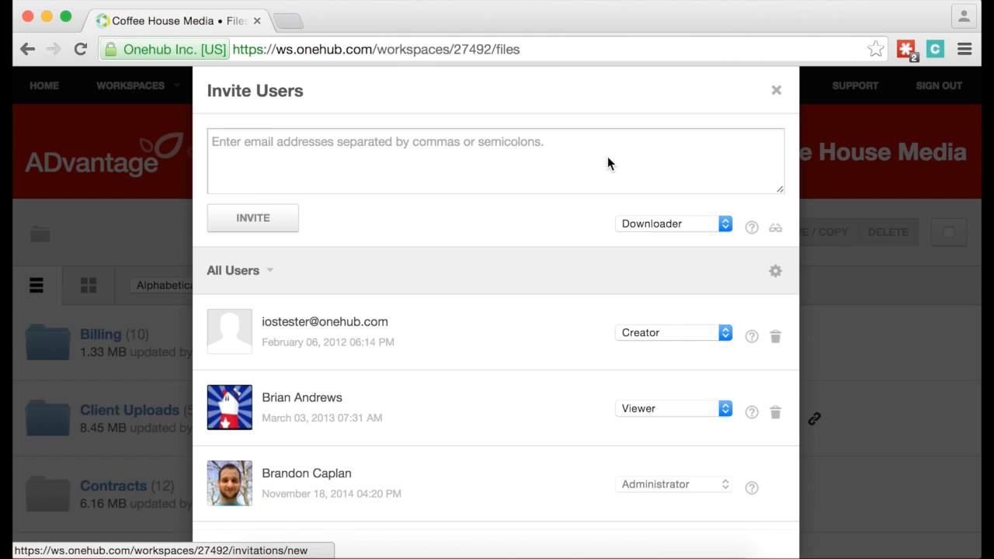
pyautogui.scroll(-3)
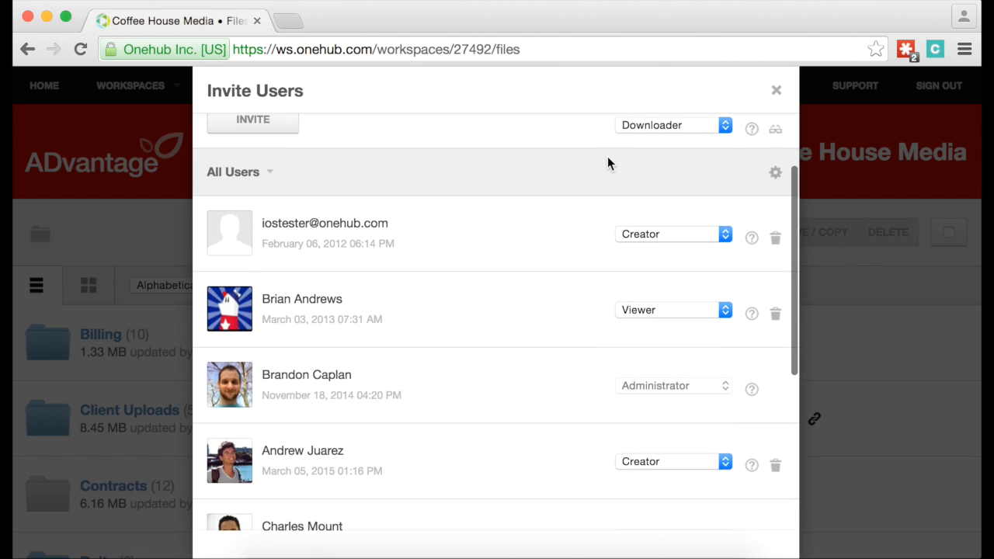
pyautogui.scroll(-3)
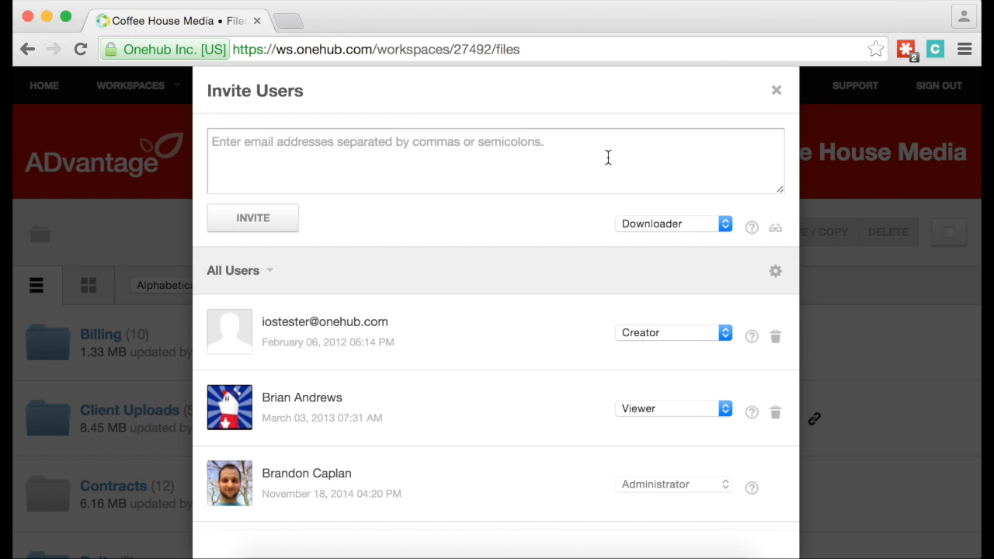
pyautogui.moveTo(701, 210)
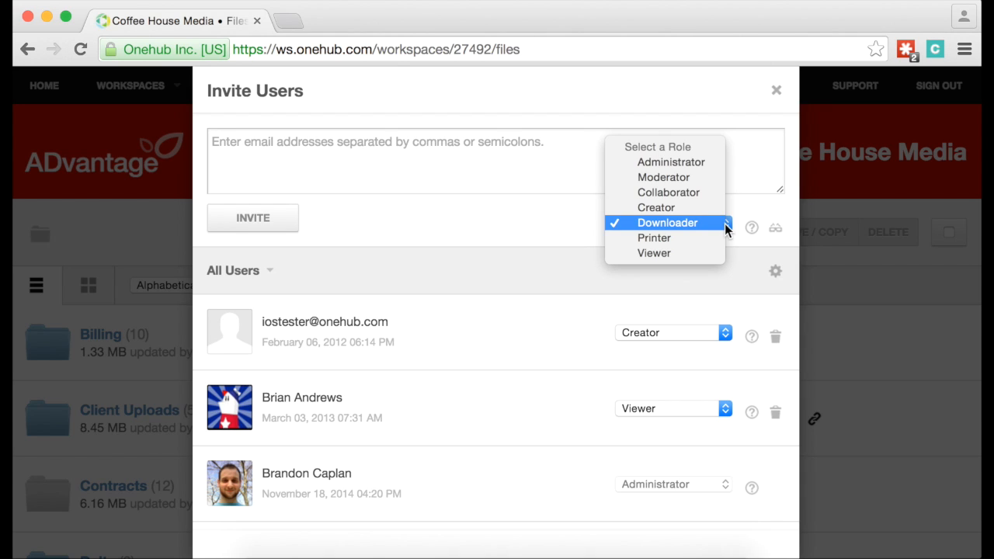
pyautogui.moveTo(670, 162)
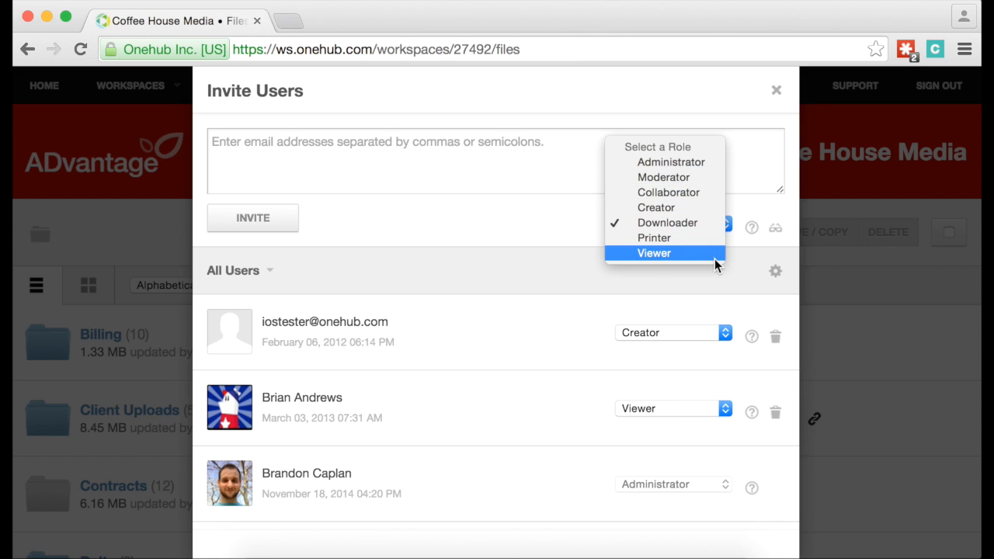
pyautogui.moveTo(712, 225)
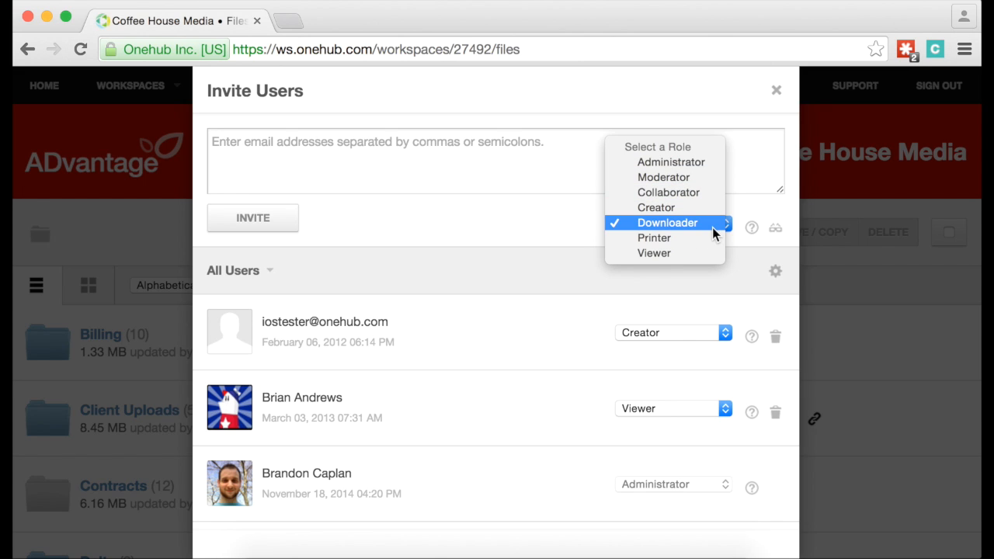
pyautogui.click(666, 223)
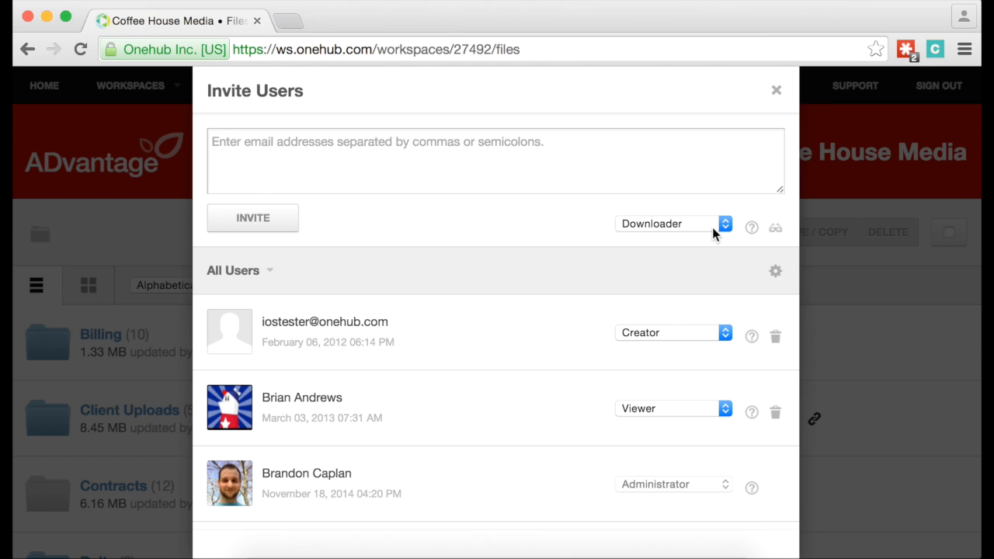
pyautogui.moveTo(718, 236)
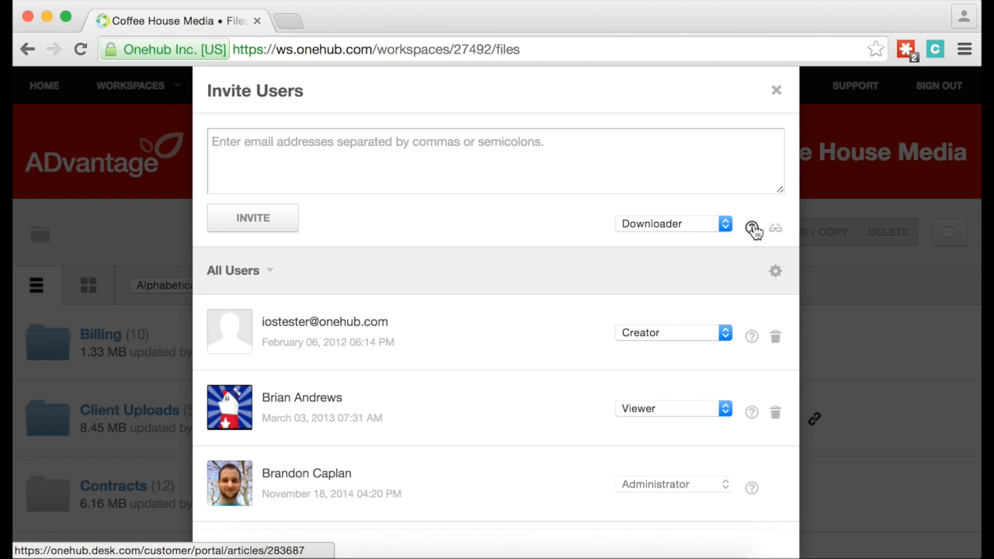
pyautogui.click(753, 229)
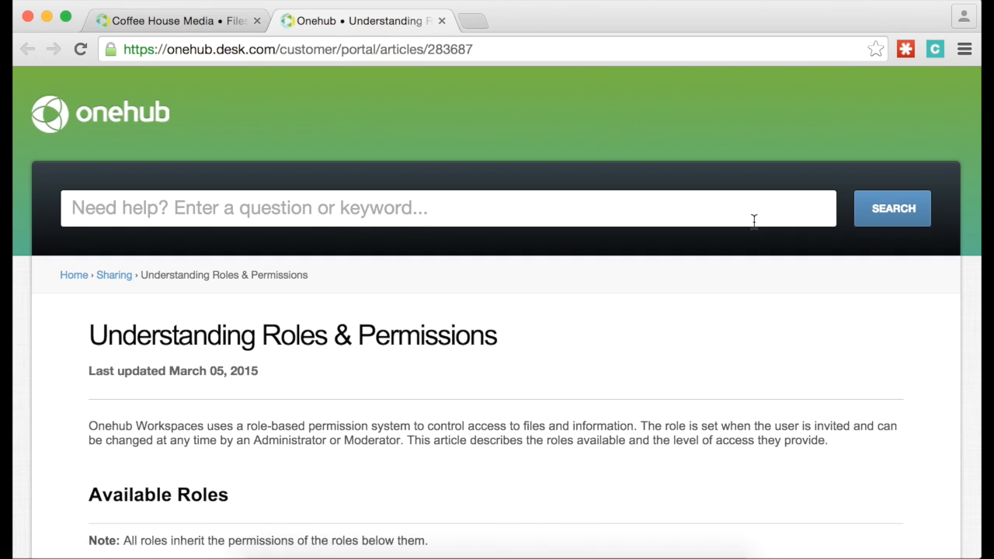
pyautogui.scroll(-3)
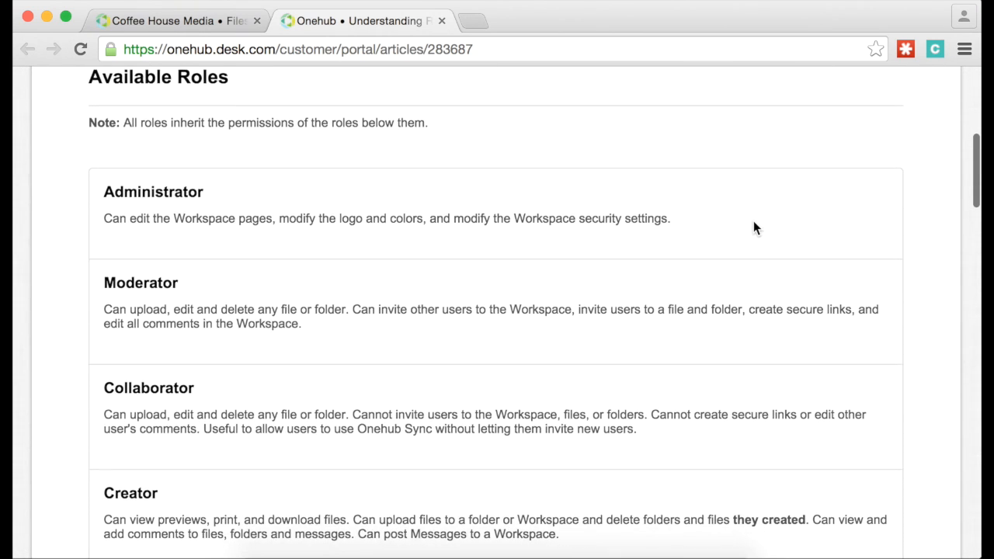
pyautogui.scroll(-3)
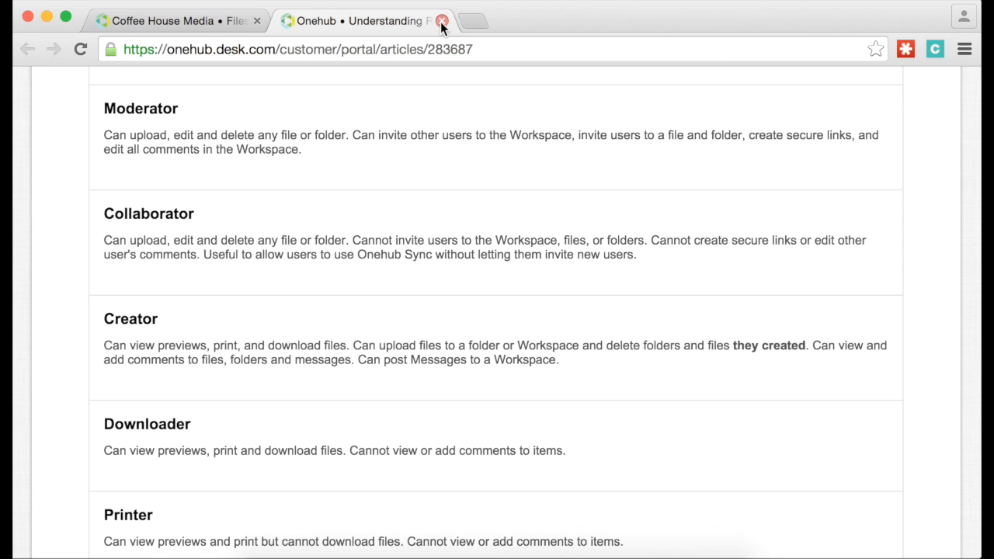
pyautogui.click(443, 21)
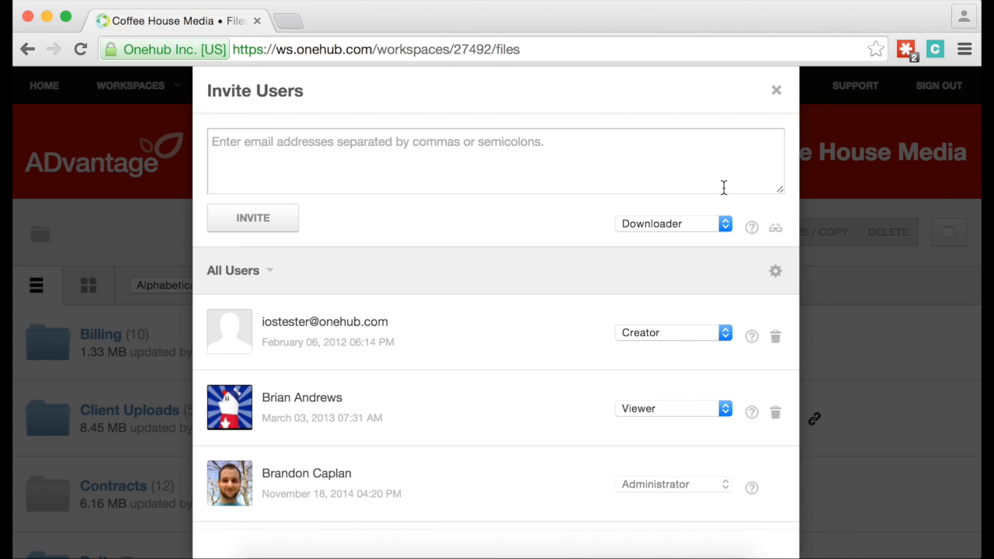
pyautogui.moveTo(776, 227)
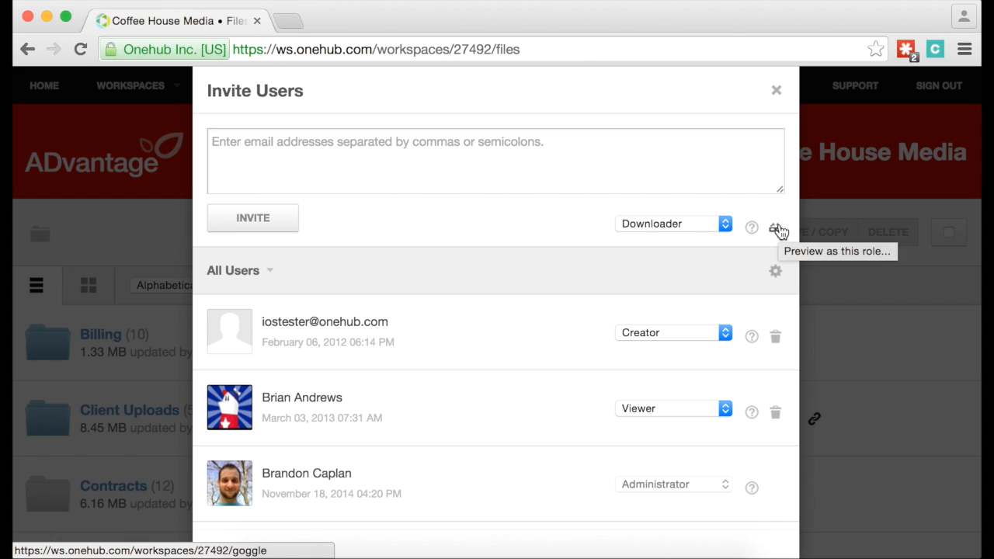
# Step: Preview the workspace as a Downloader, then exit the preview back to administrator view
pyautogui.click(252, 218)
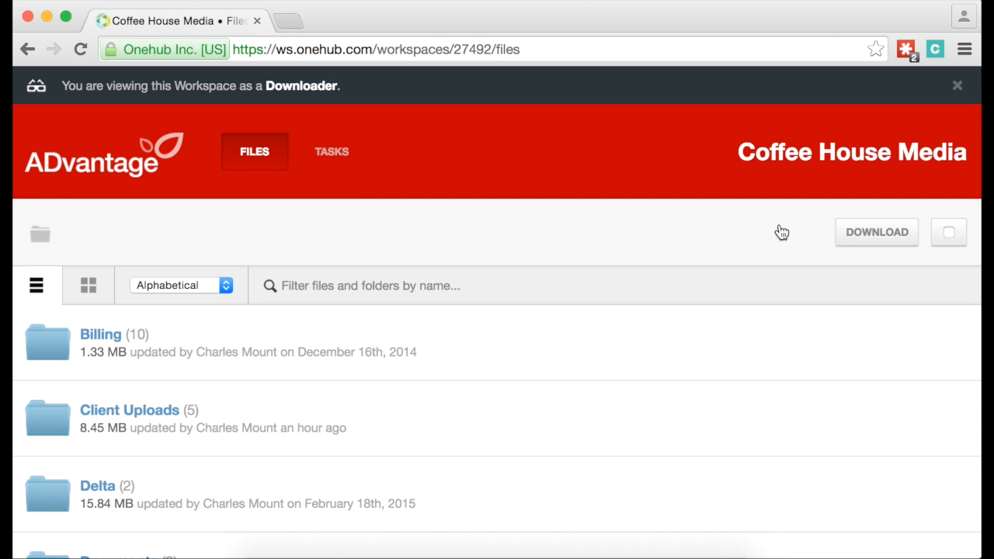
pyautogui.moveTo(441, 114)
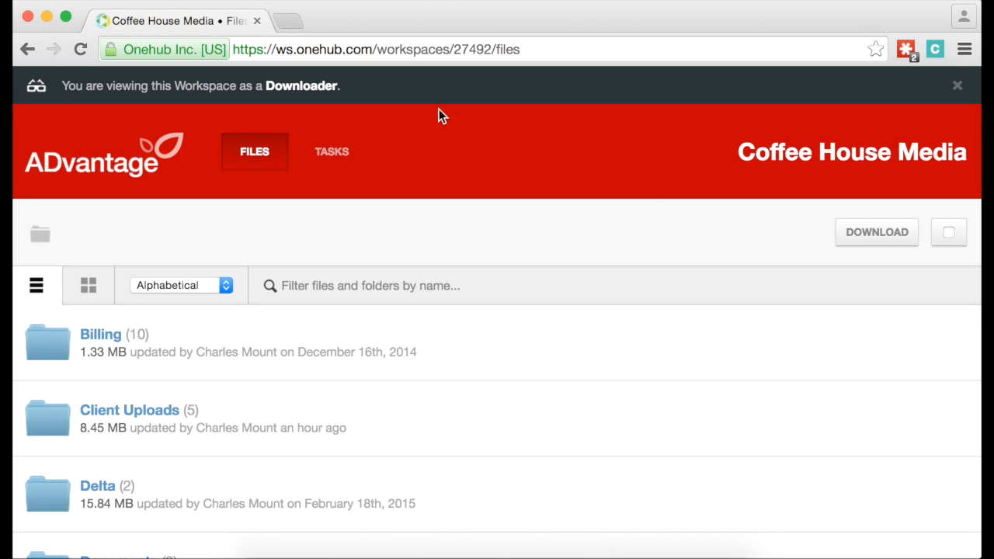
pyautogui.tripleClick(177, 86)
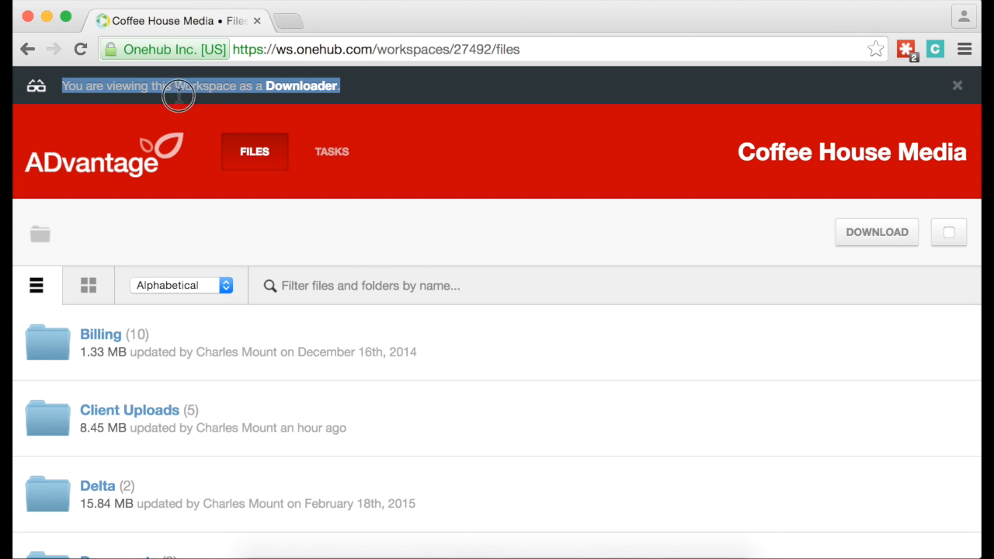
pyautogui.moveTo(591, 250)
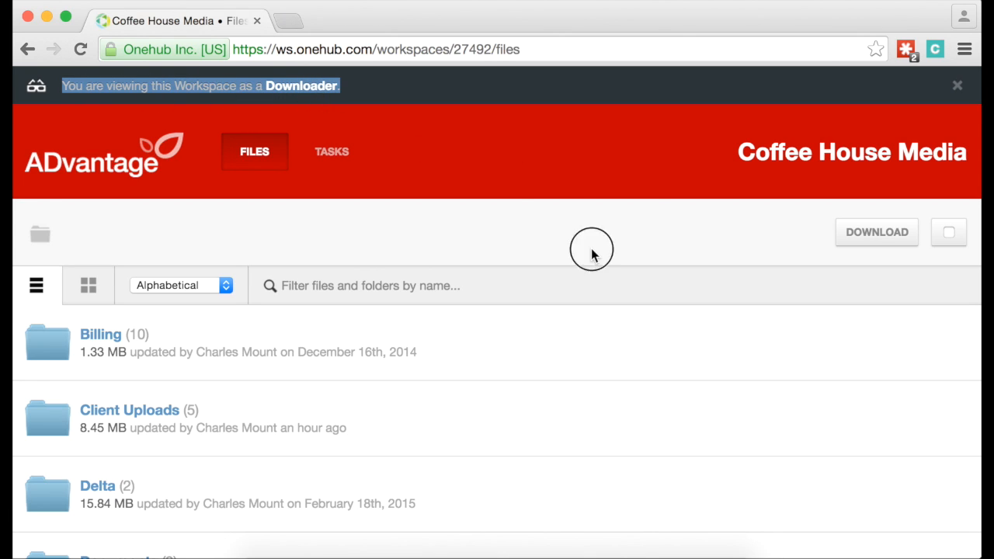
pyautogui.moveTo(727, 216)
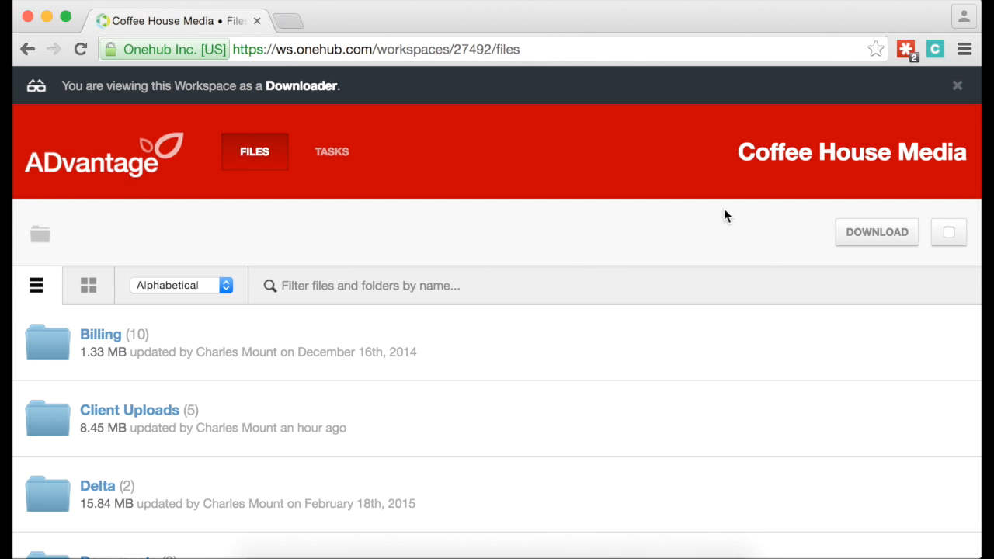
pyautogui.scroll(-3)
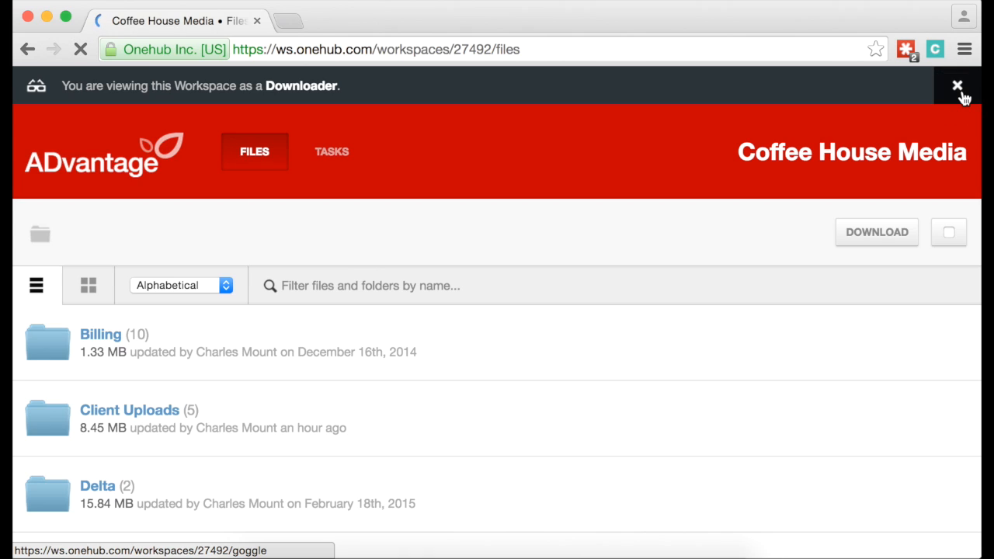
pyautogui.click(958, 85)
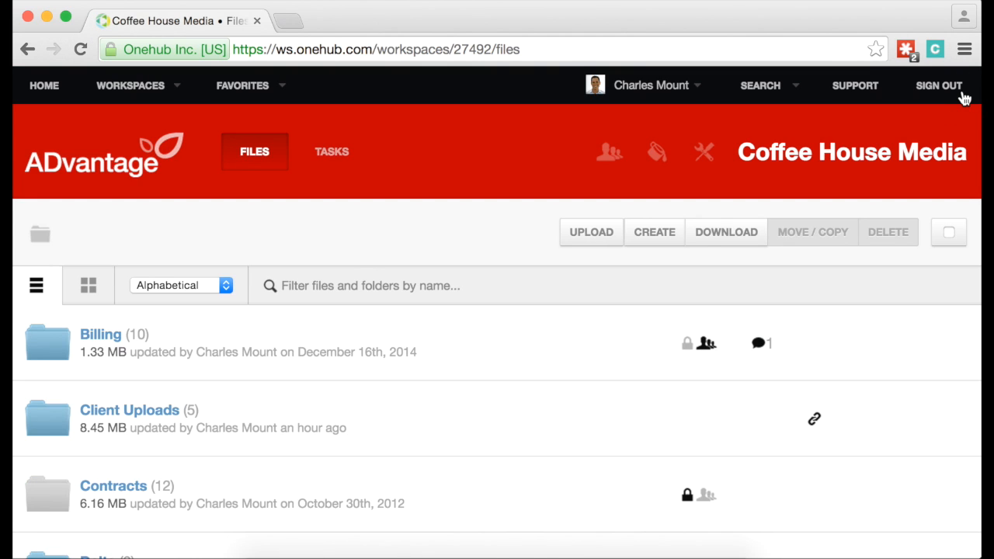
pyautogui.click(609, 151)
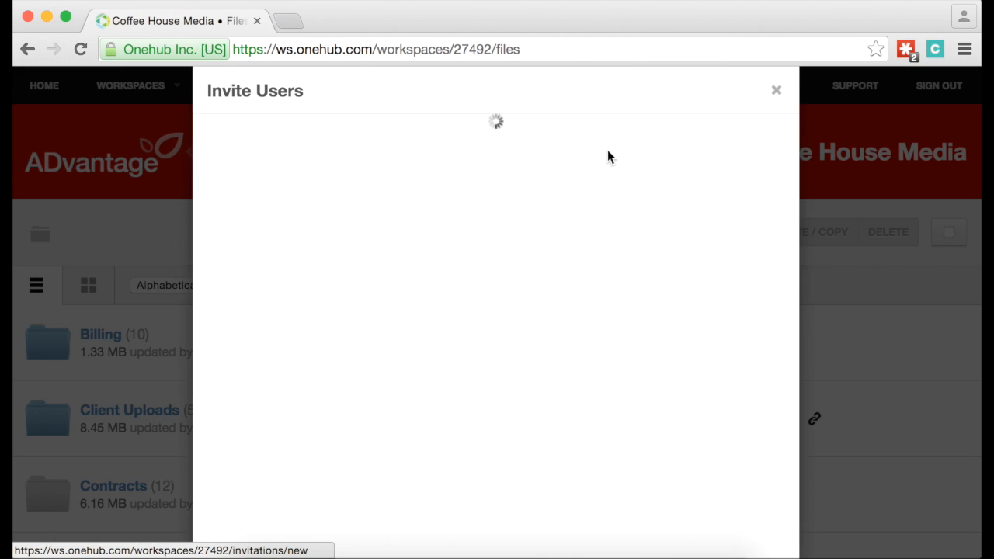
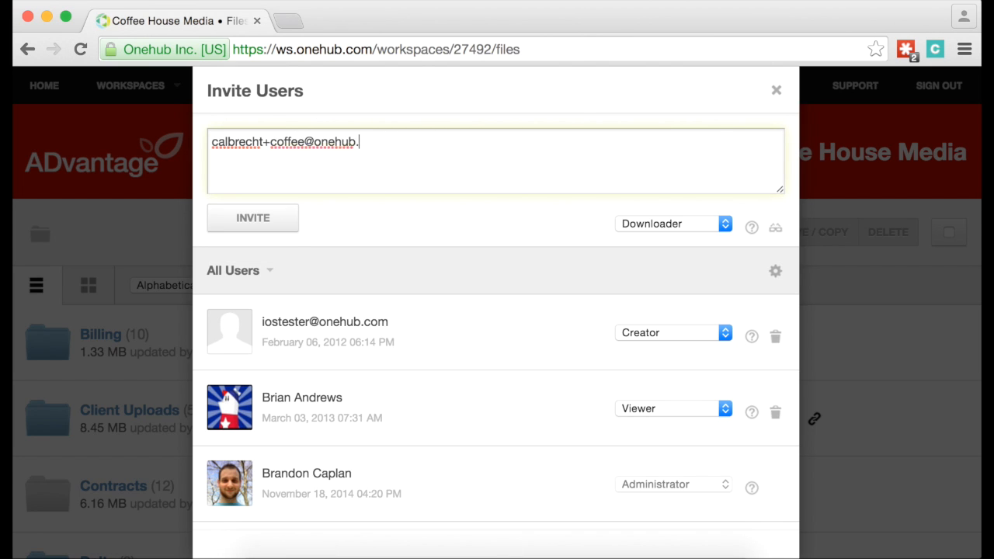
pyautogui.click(252, 218)
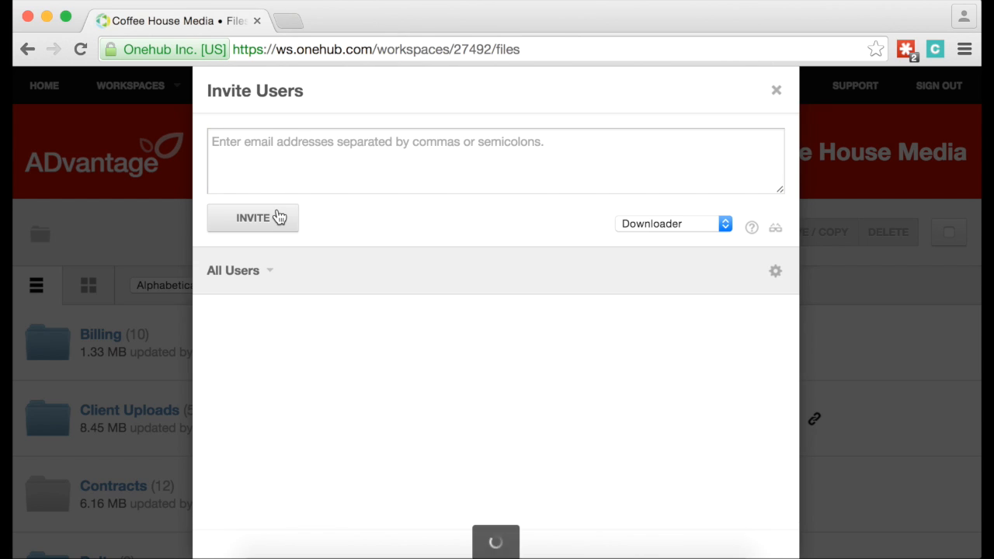
pyautogui.click(252, 218)
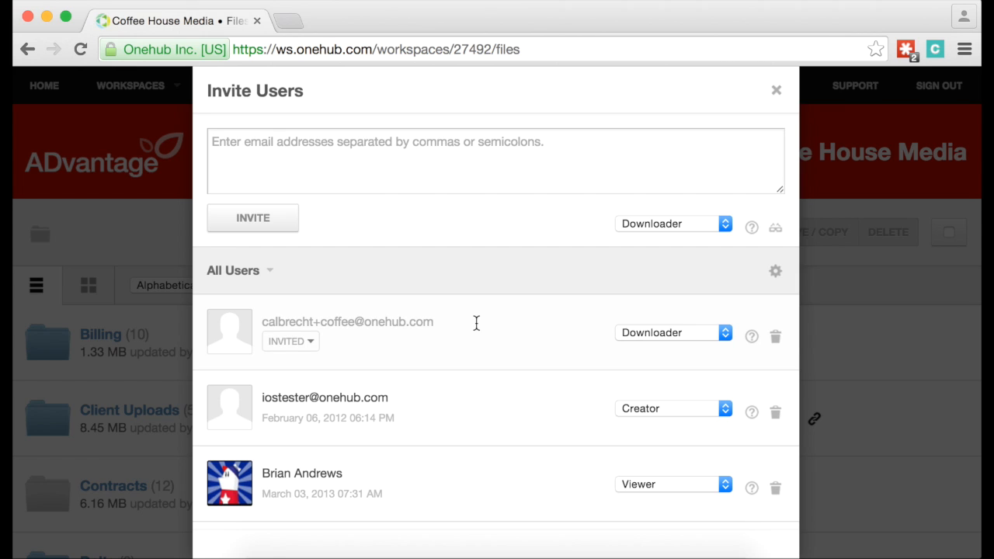
pyautogui.scroll(-3)
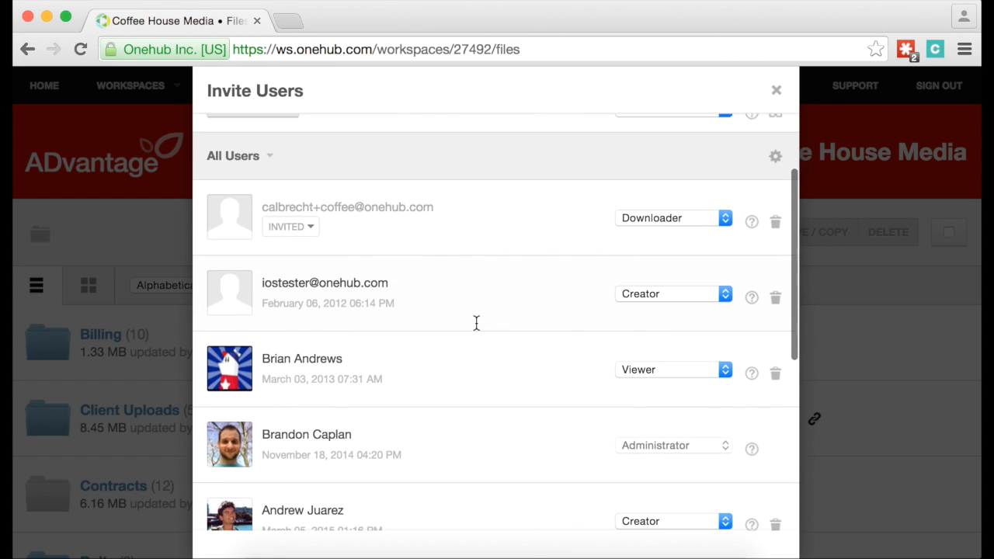
pyautogui.scroll(-3)
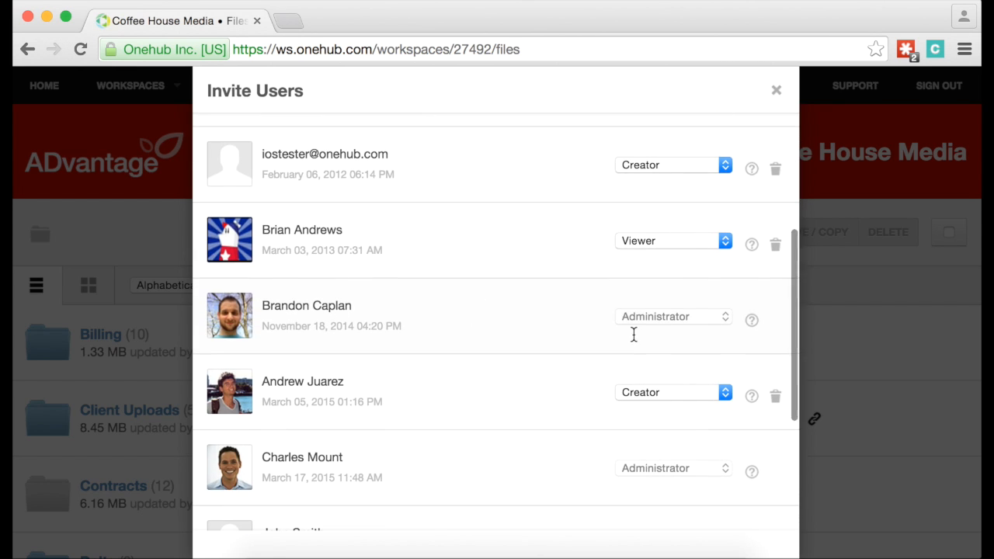
pyautogui.click(673, 316)
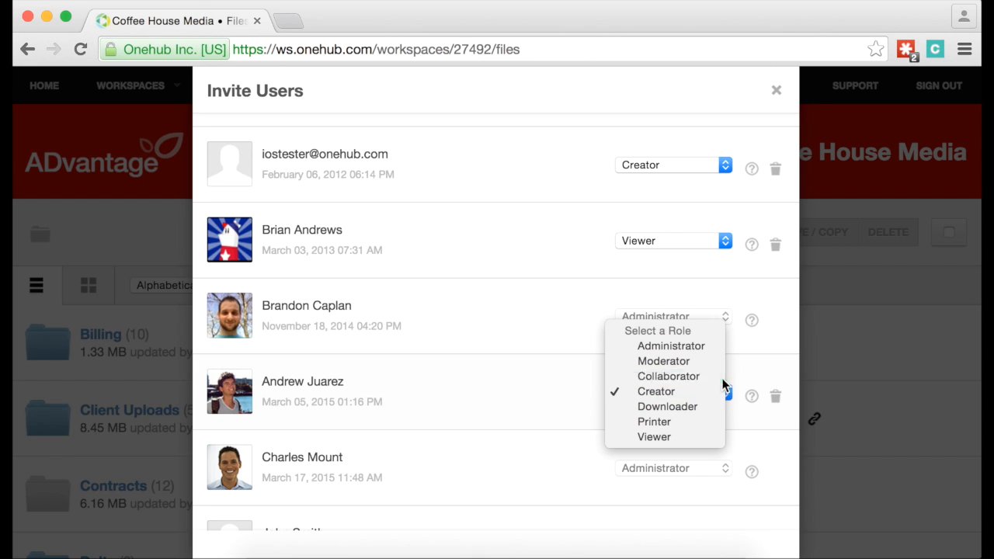
pyautogui.click(667, 376)
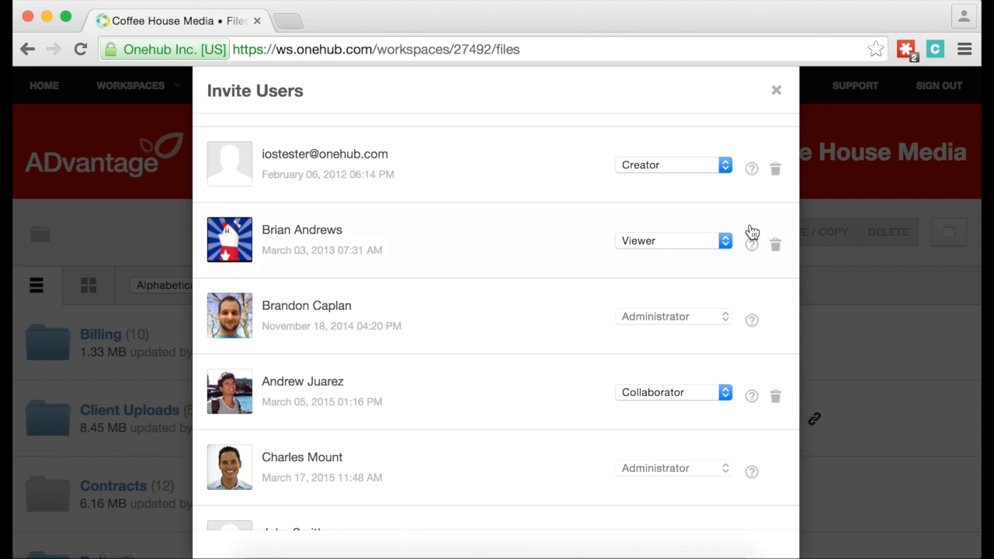
pyautogui.click(774, 90)
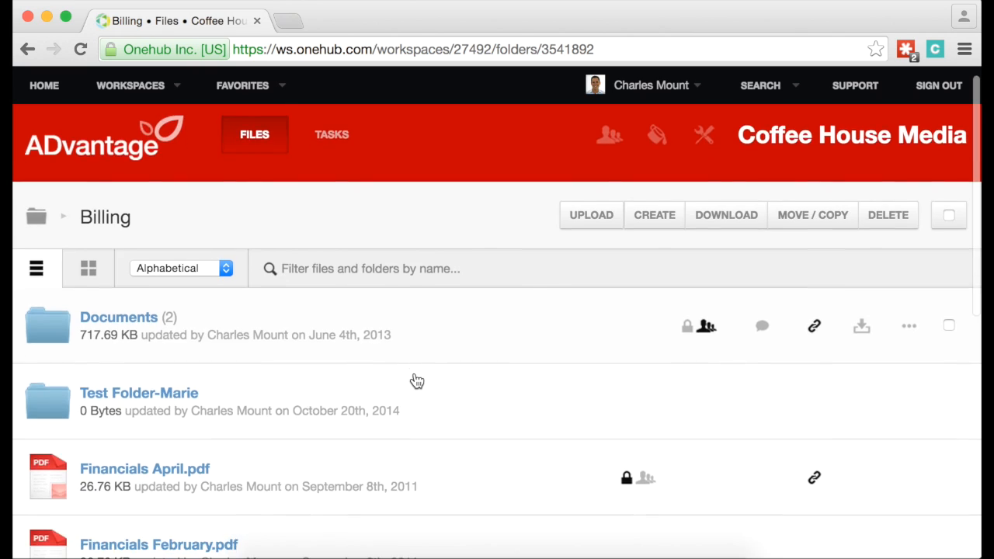
pyautogui.scroll(-3)
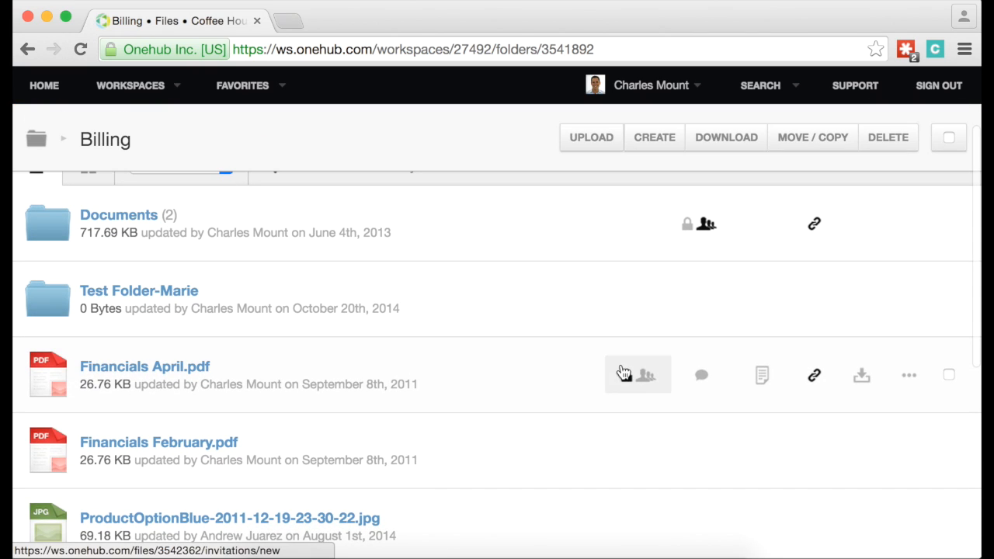
pyautogui.moveTo(647, 375)
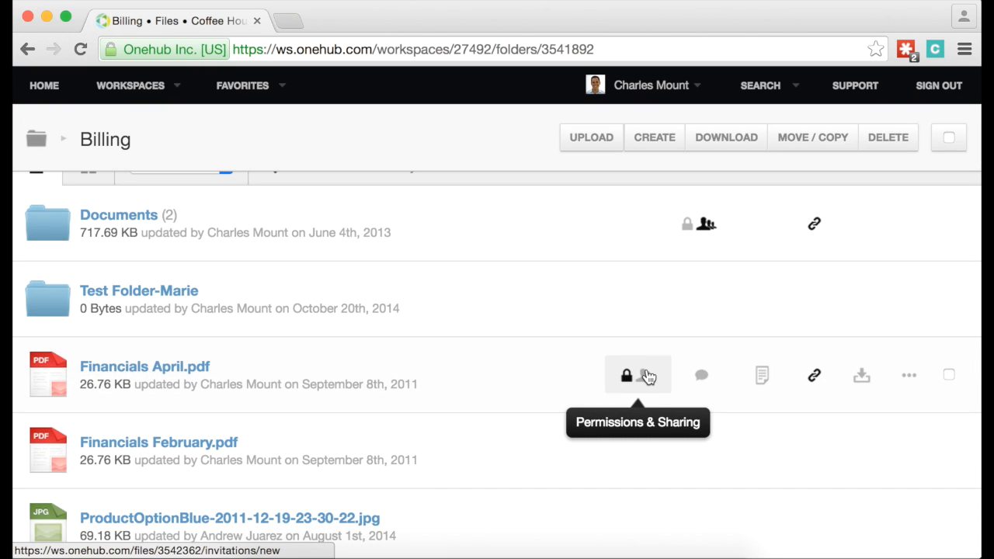
pyautogui.click(626, 375)
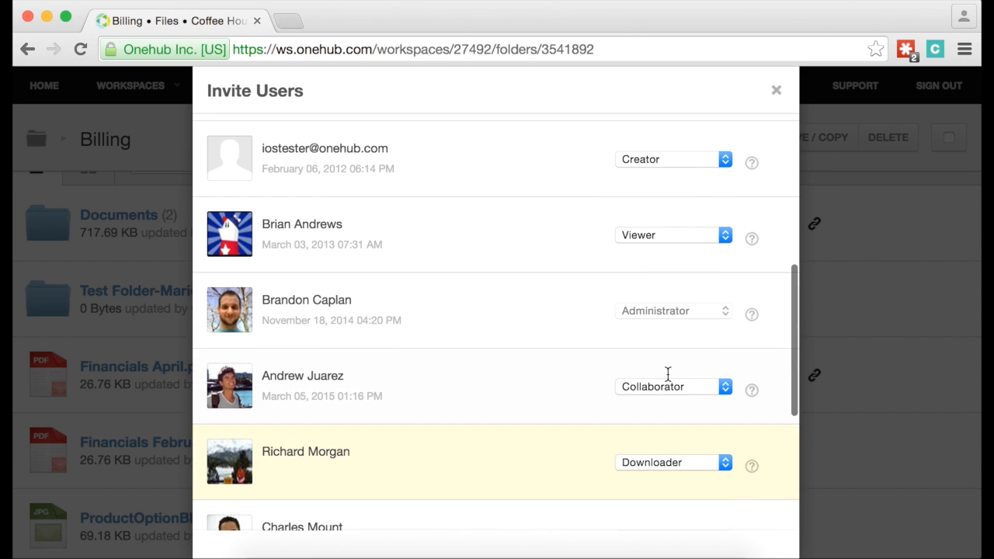
pyautogui.click(672, 387)
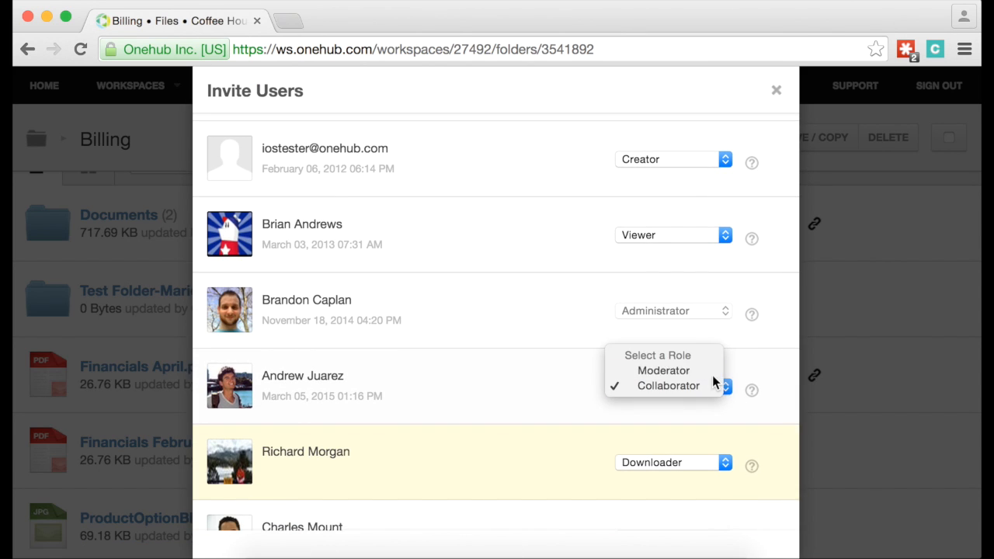
pyautogui.click(663, 371)
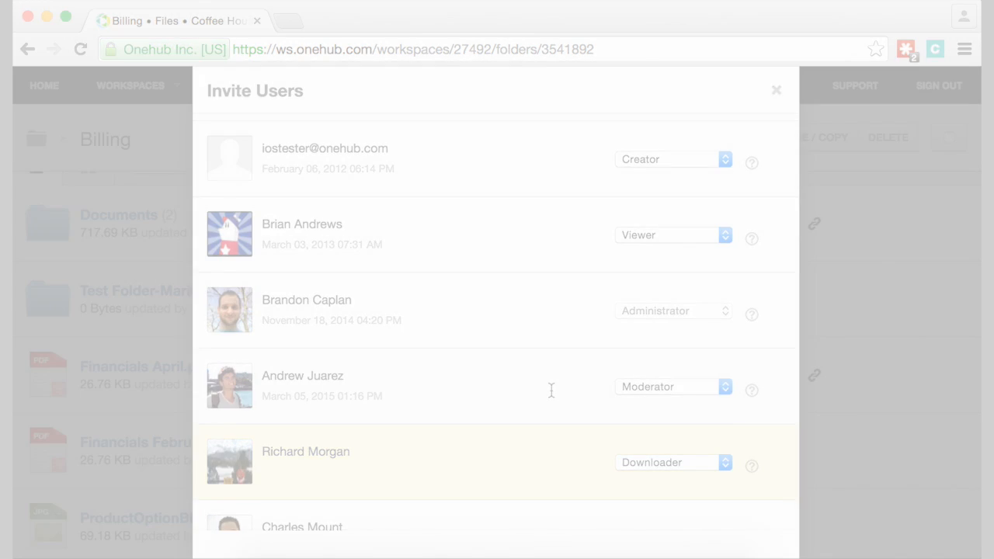
pyautogui.click(775, 90)
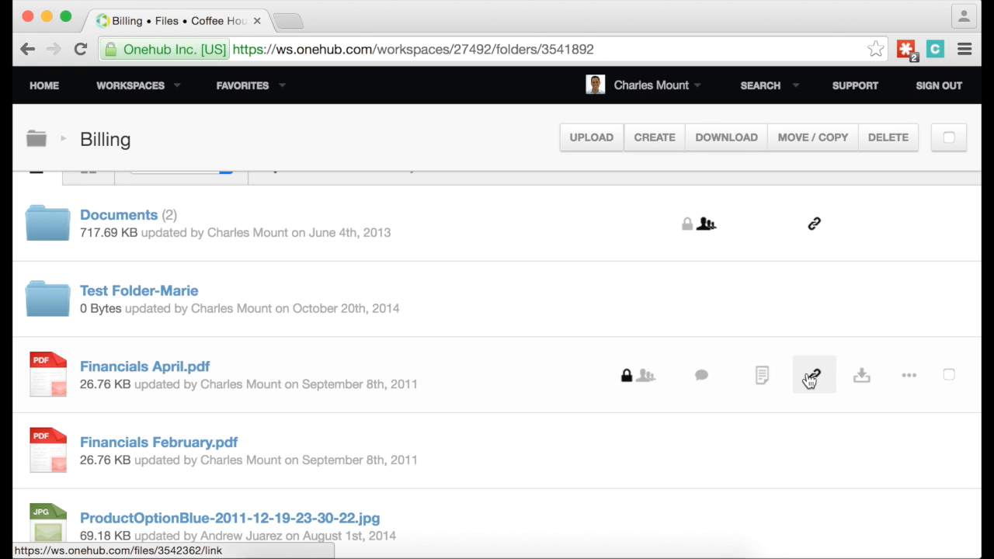
# Step: Create a secure link for Financials April.pdf and copy it to the clipboard
pyautogui.click(813, 374)
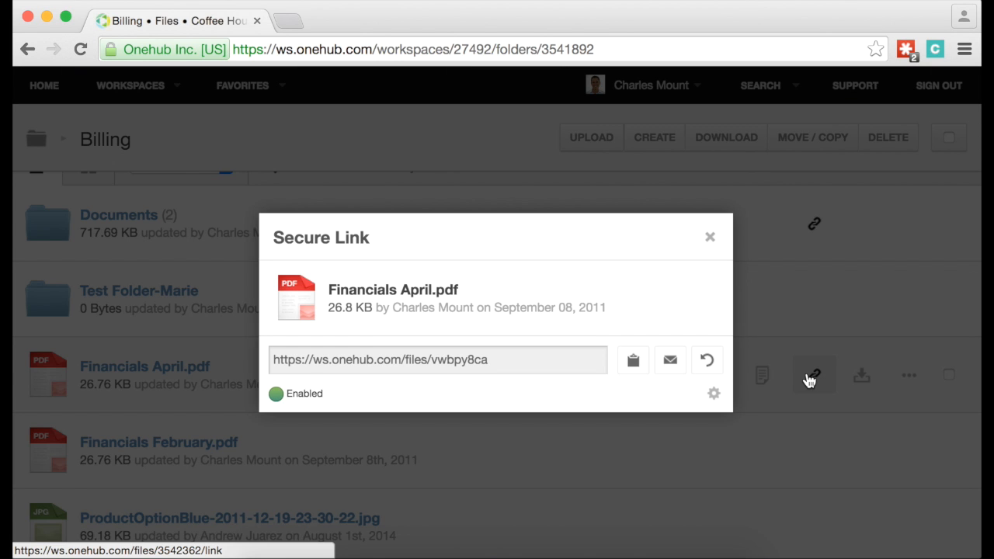
pyautogui.click(632, 359)
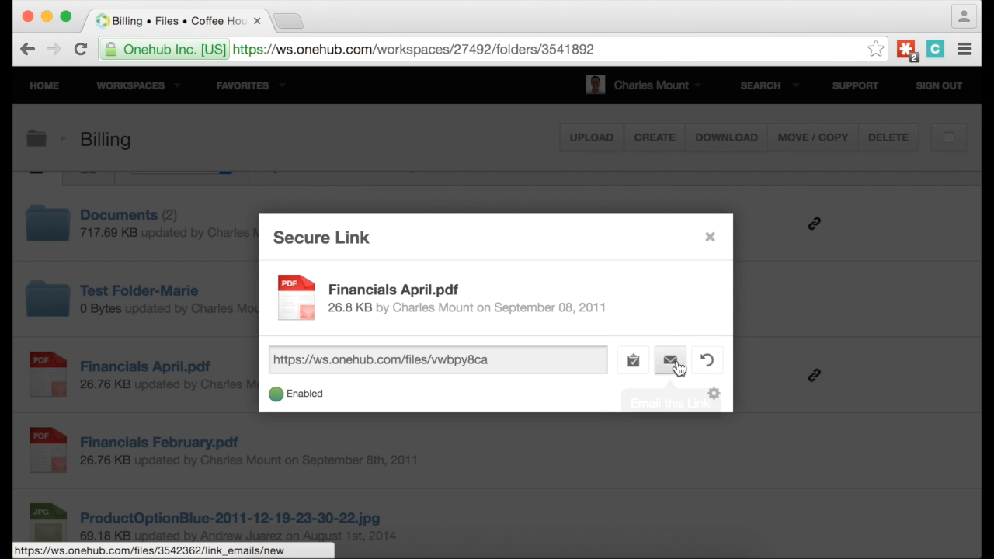
pyautogui.click(708, 237)
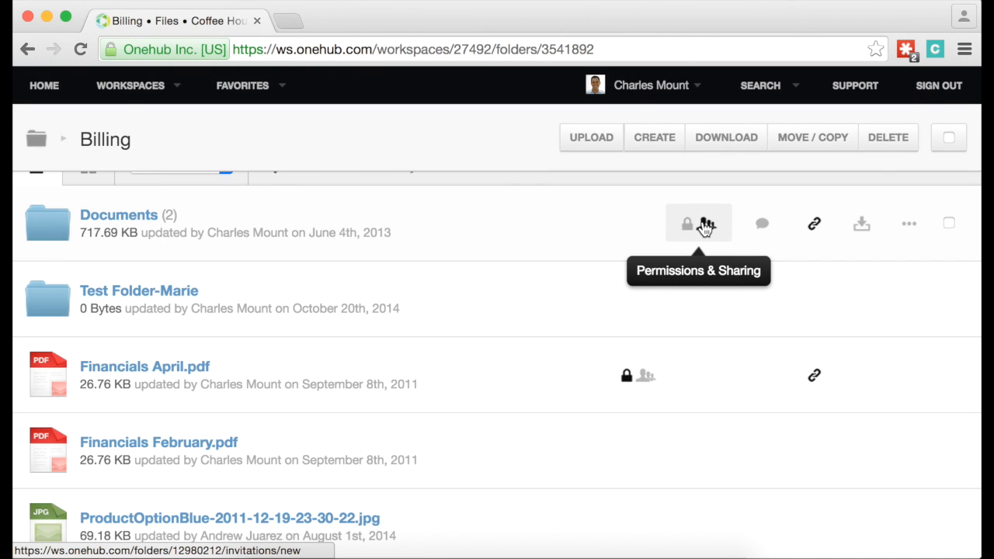